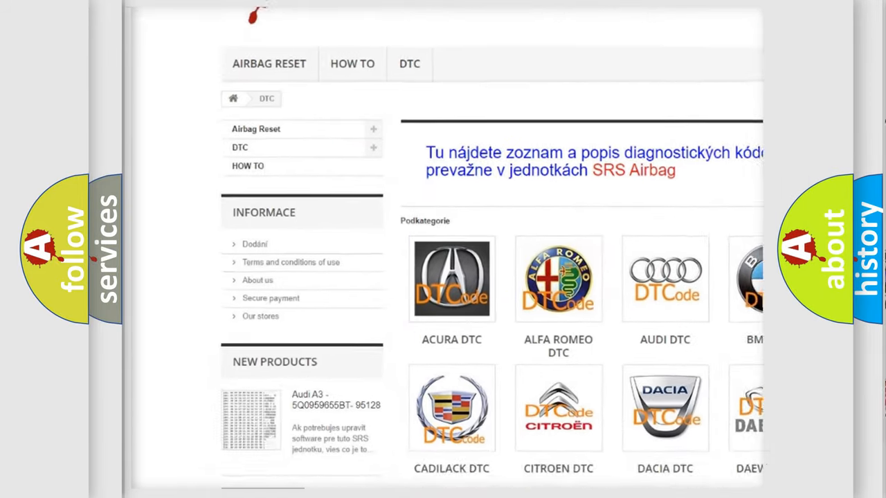
scroll("down", 3)
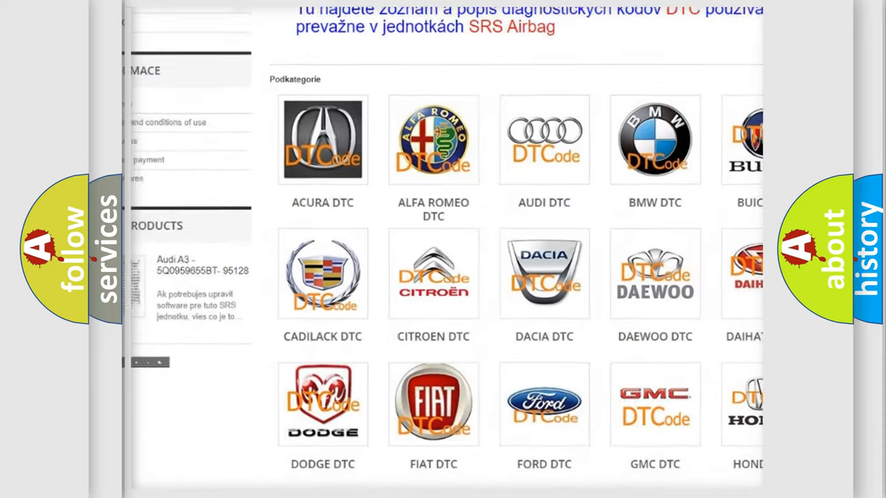
scroll("down", 3)
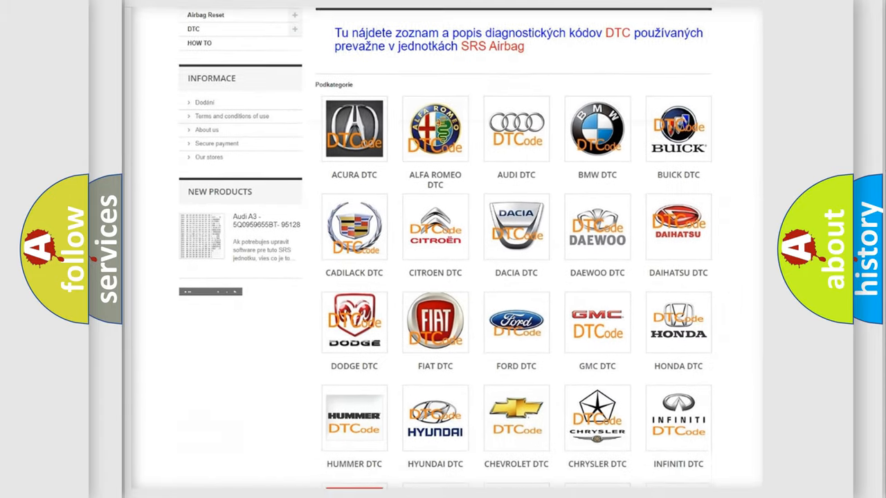
scroll("down", 3)
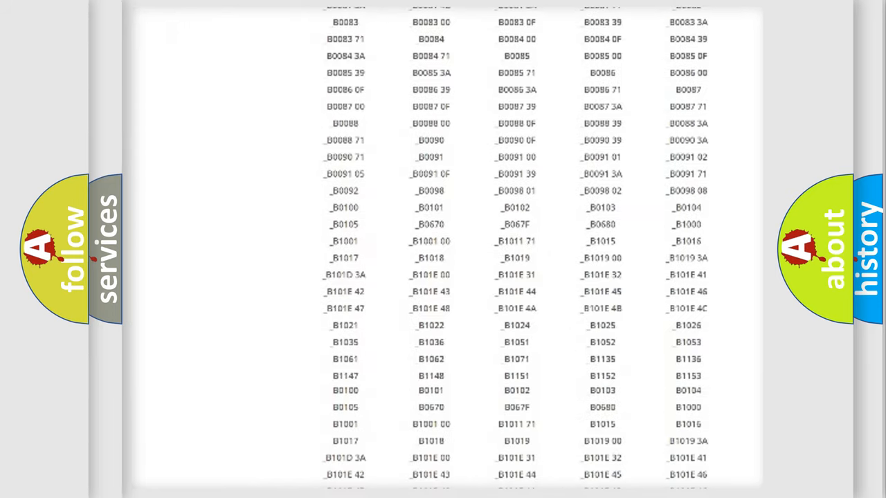
scroll("up", 3)
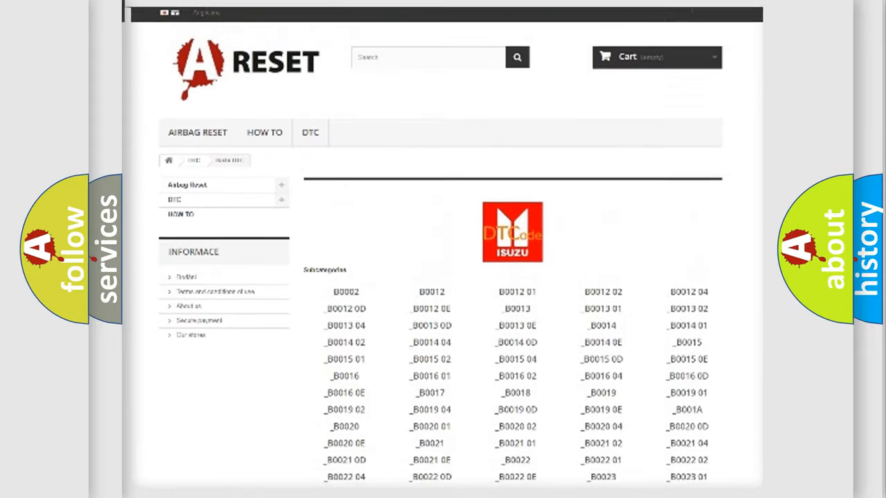